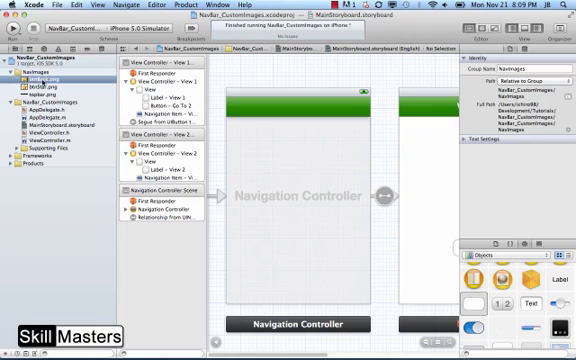
- Create an Objective-C class named View2 subclassing UIViewController via File > New > File
{"action": "left_click", "coordinate": [48, 82]}
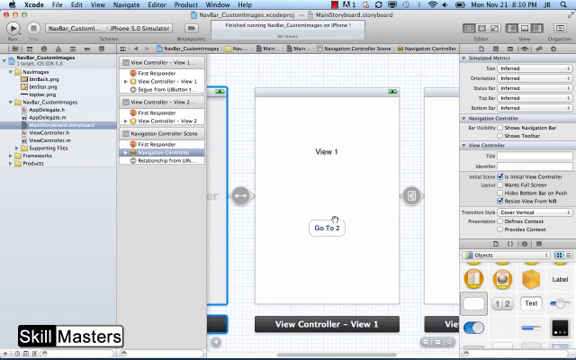
{"action": "left_click", "coordinate": [318, 228]}
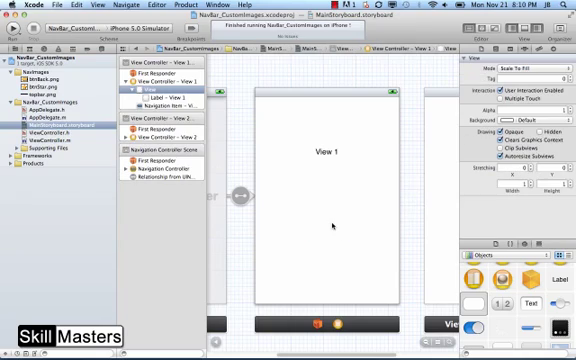
{"action": "mouse_move", "coordinate": [412, 232]}
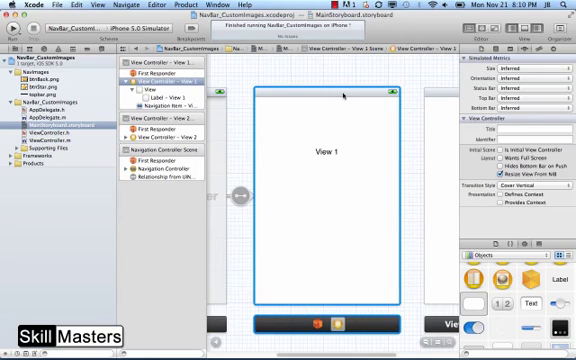
{"action": "mouse_move", "coordinate": [536, 308]}
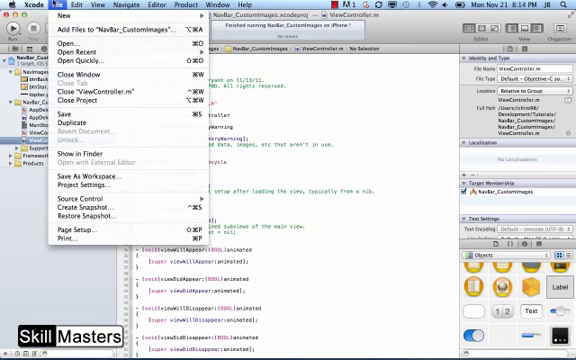
{"action": "mouse_move", "coordinate": [64, 18]}
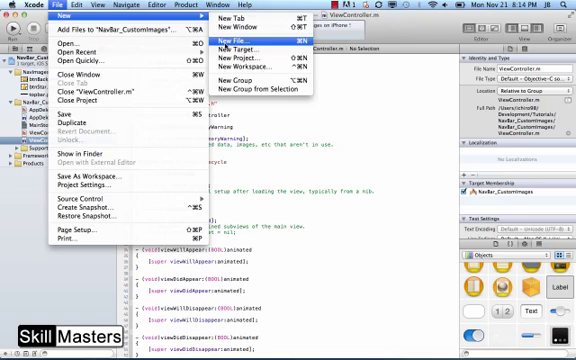
{"action": "left_click", "coordinate": [238, 40]}
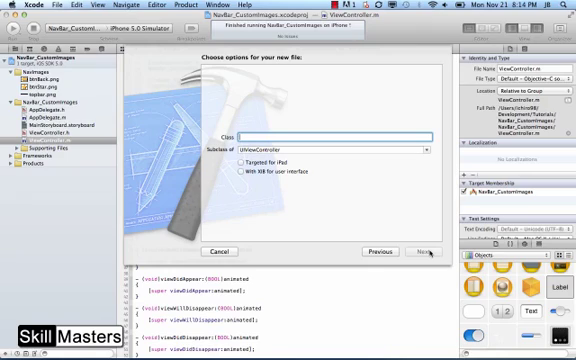
{"action": "type", "text": "View2VC"}
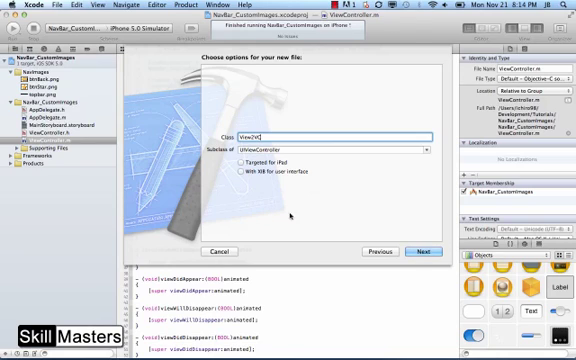
{"action": "left_click", "coordinate": [416, 248]}
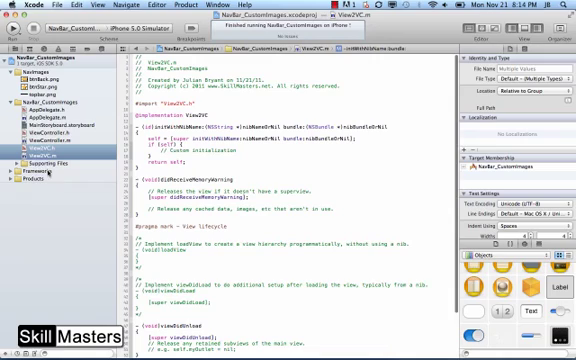
- Add an IBAction in View2 that calls popViewControllerAnimated: on the navigation controller
{"action": "left_click", "coordinate": [48, 144]}
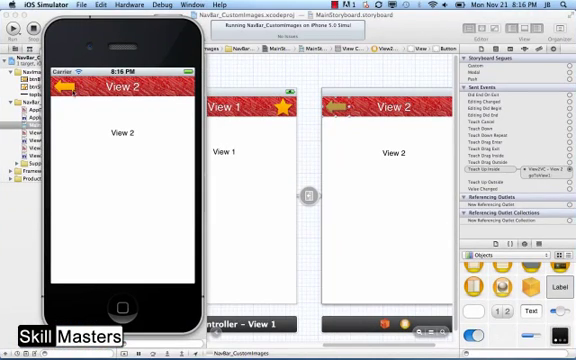
- Tap View 2's back button to pop back to View 1
{"action": "left_click", "coordinate": [68, 88]}
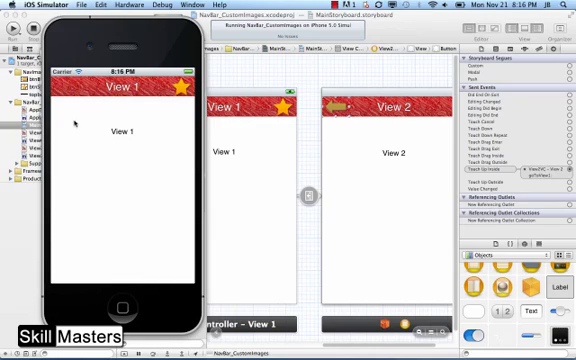